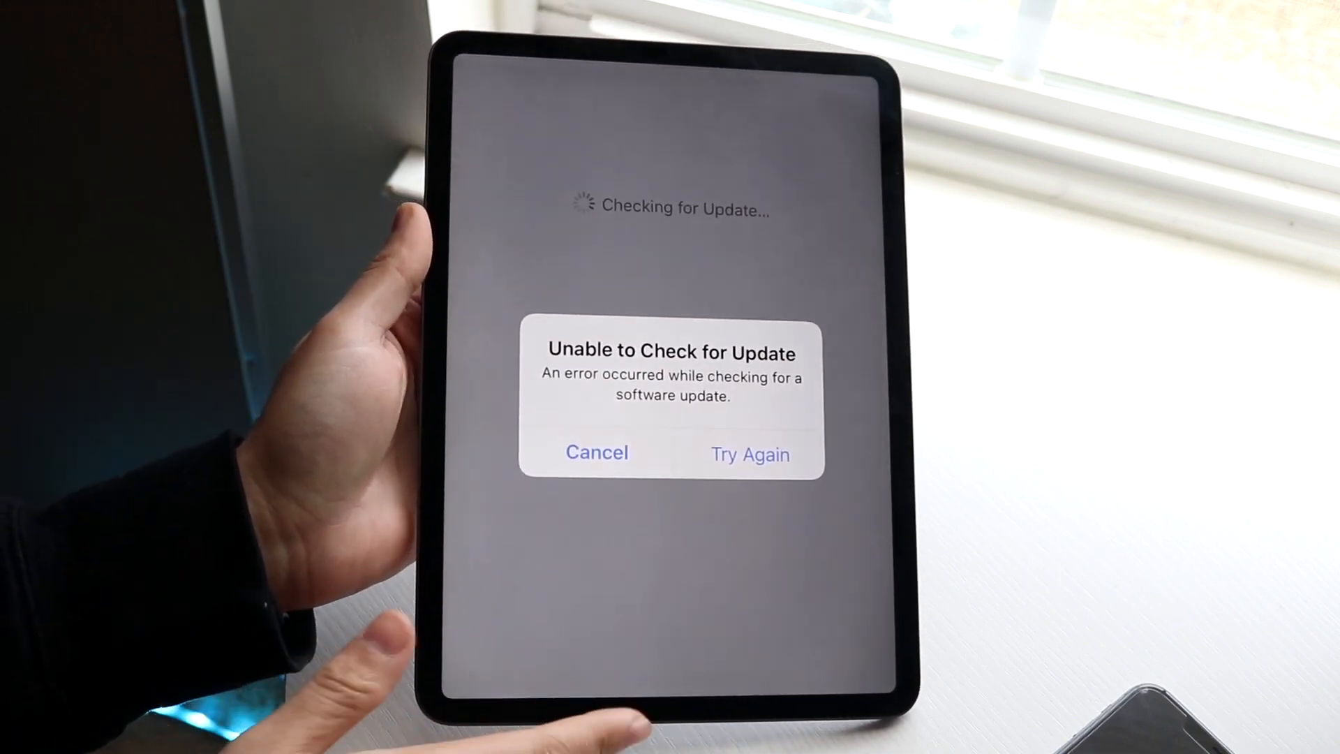
Dismiss the 'Unable to Check for Update' alert with Cancel and return to the Home Screen
click(596, 452)
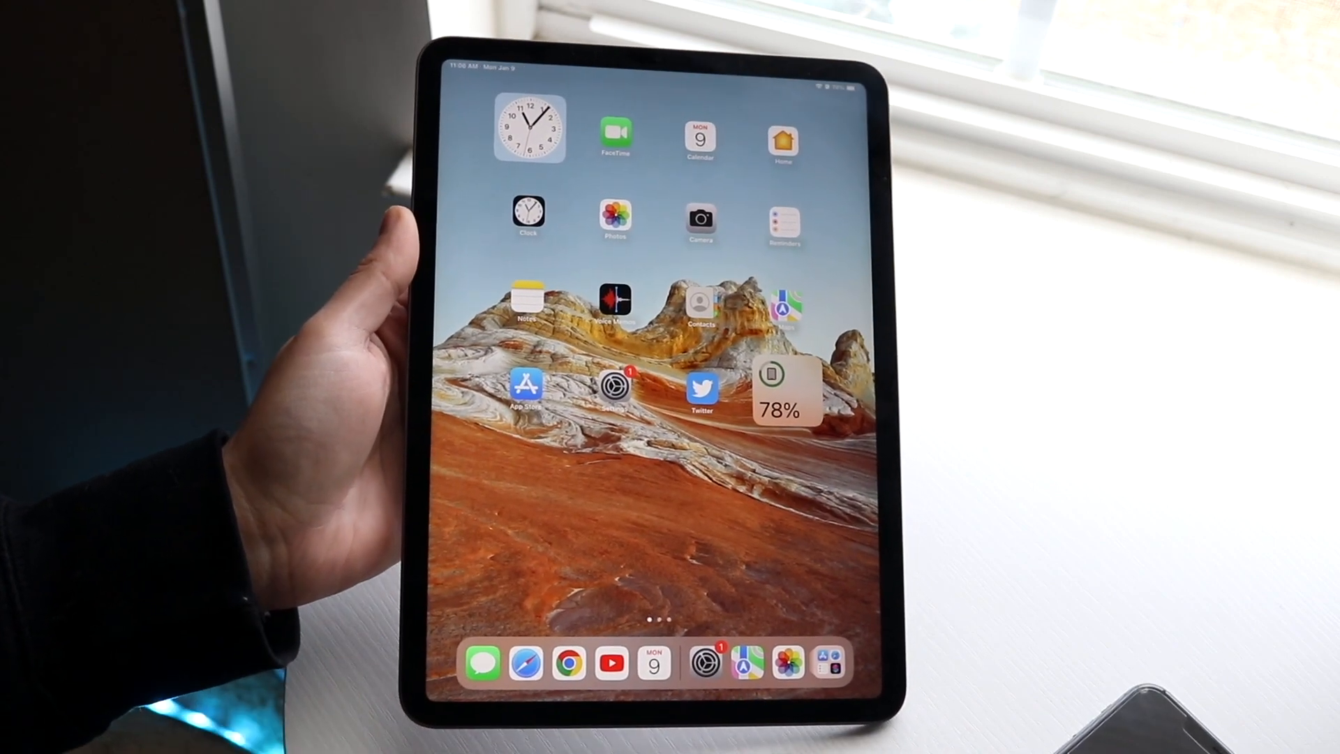
Reopen Settings and expand the Control Center connectivity group showing Airplane Mode off, Bluetooth on
click(614, 391)
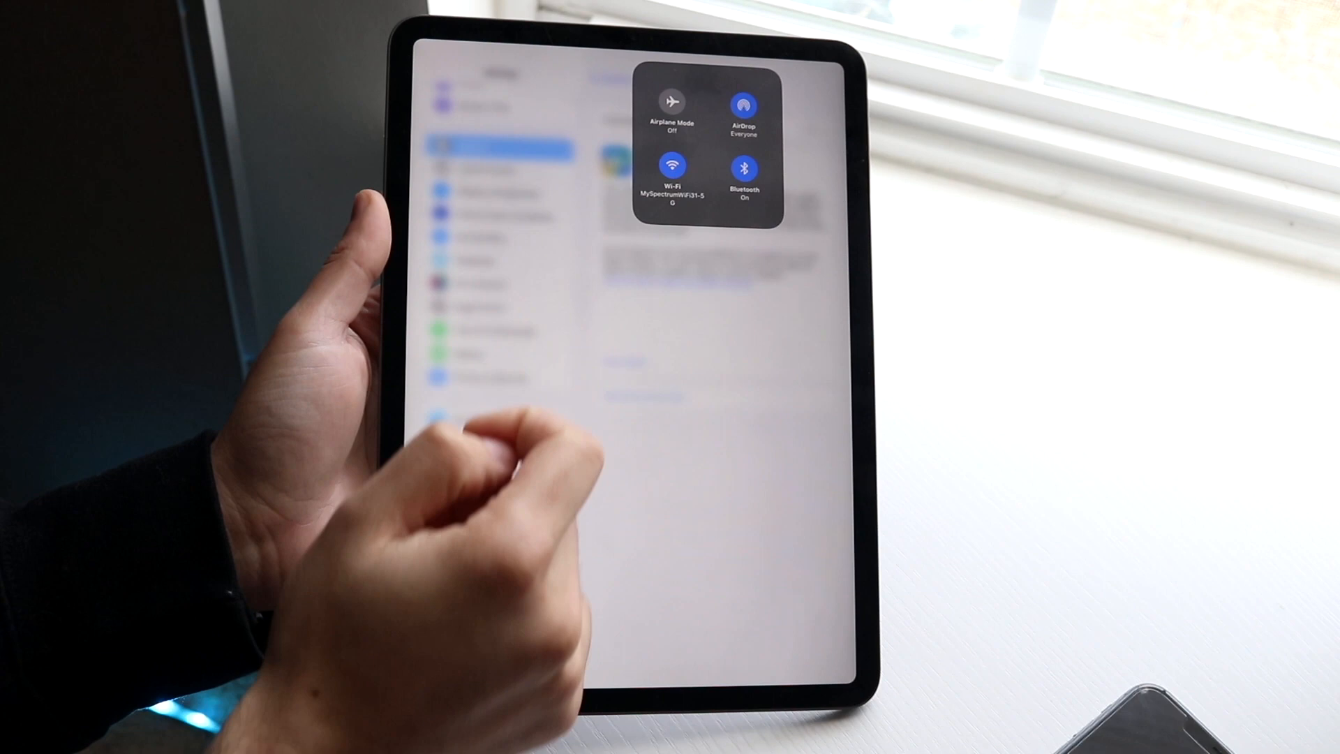
Toggle the network control off and on so Software Update lists iPadOS 16.2 for download
click(671, 175)
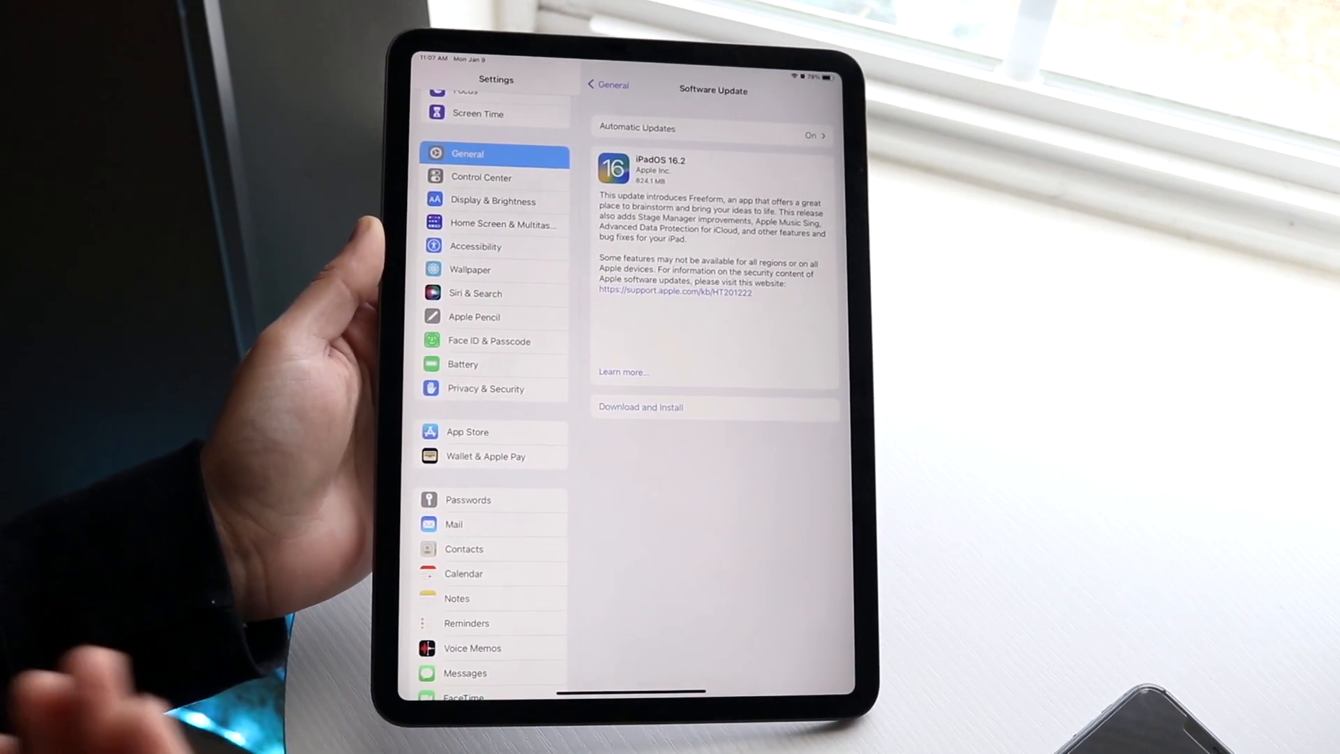
Cancel the reappearing 'Unable to Check for Update' alert and go back to the Home Screen
click(640, 406)
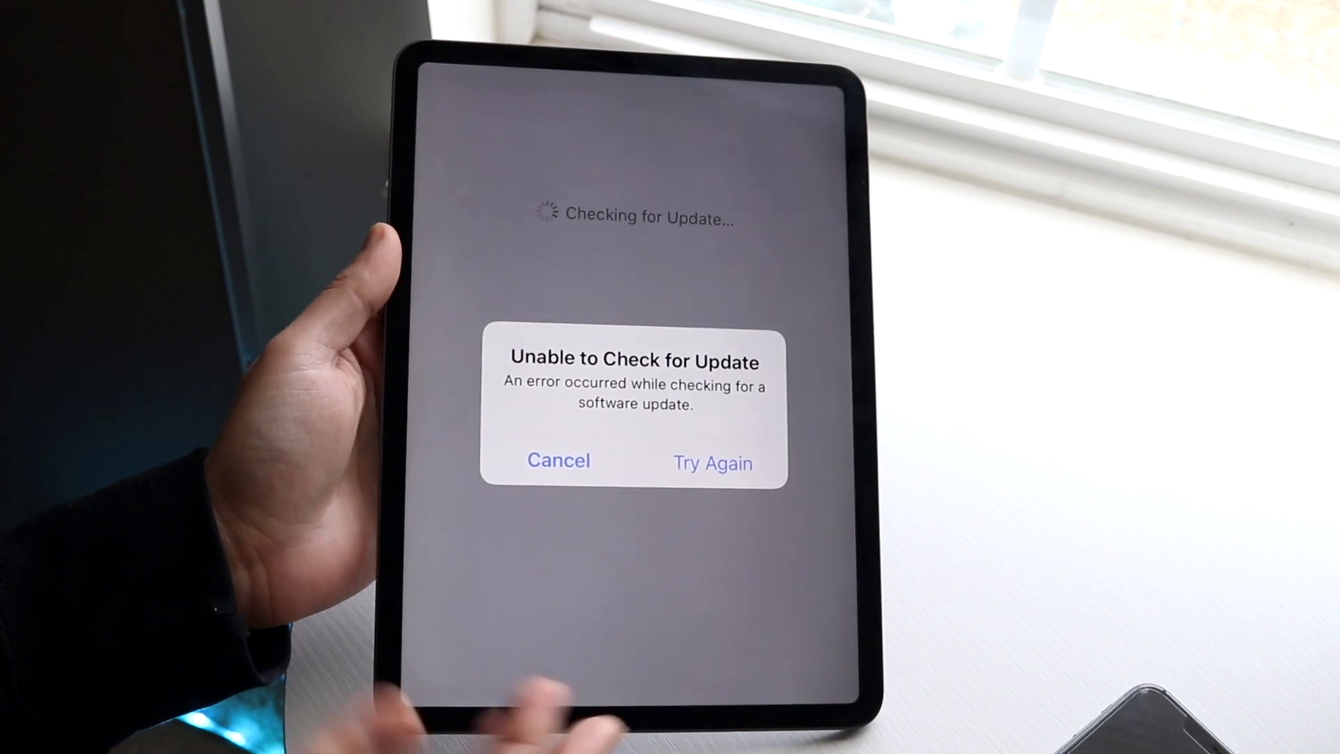
click(558, 459)
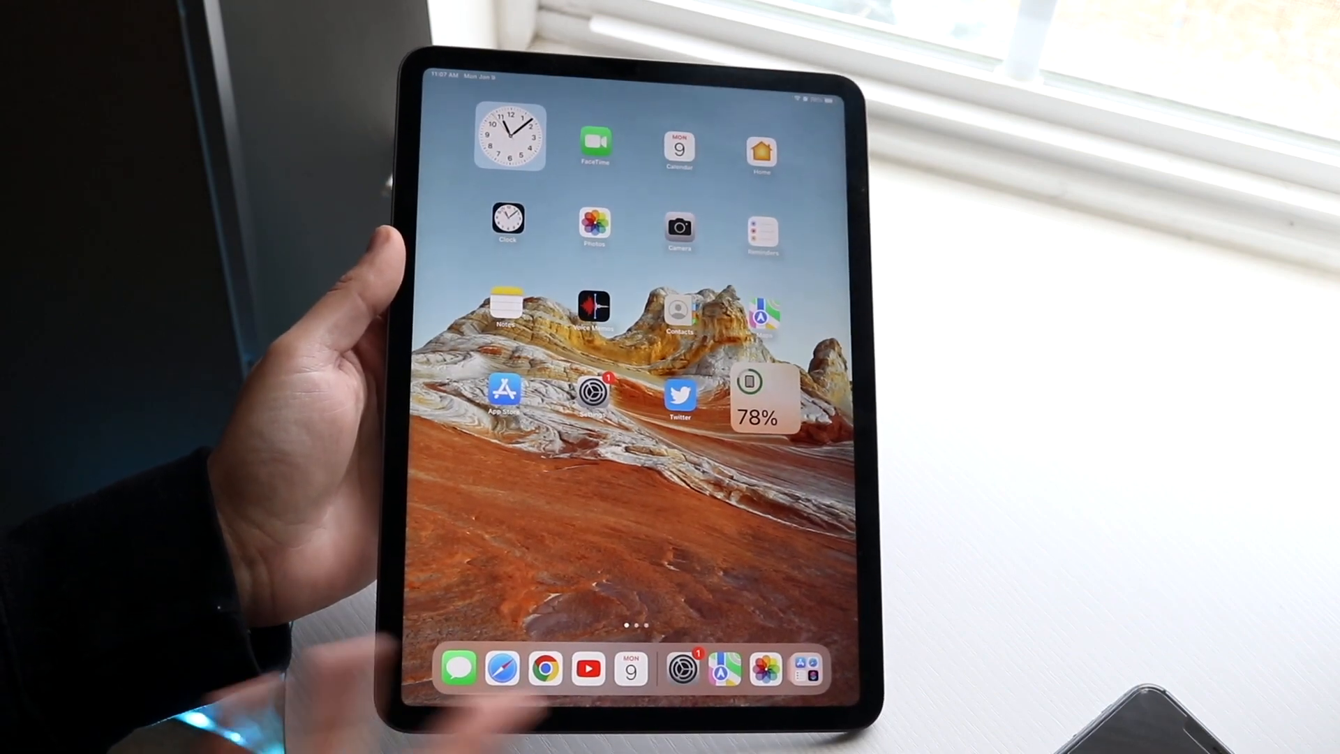